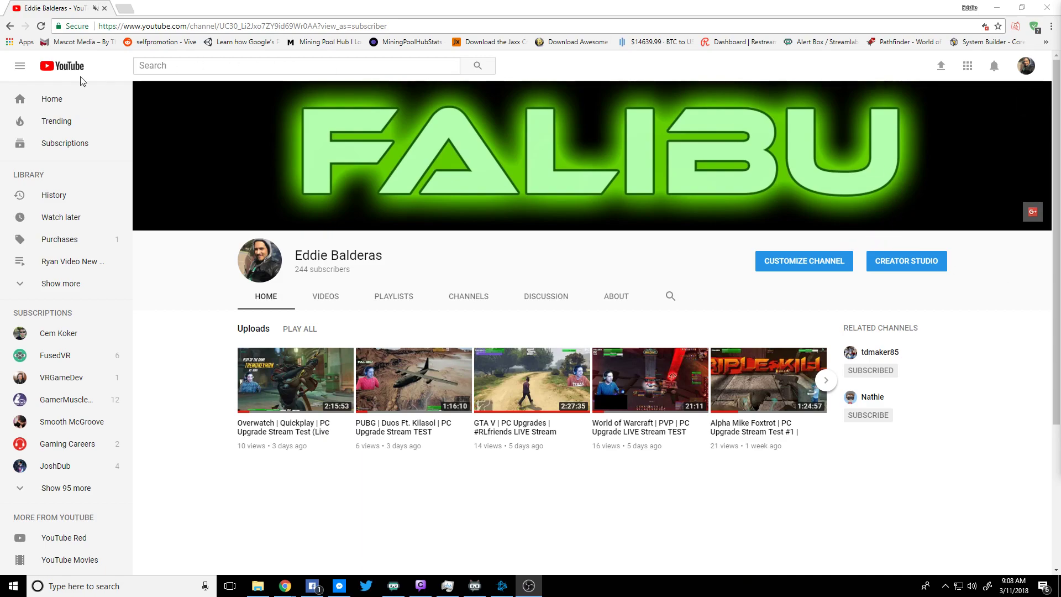
mouse_move(62, 68)
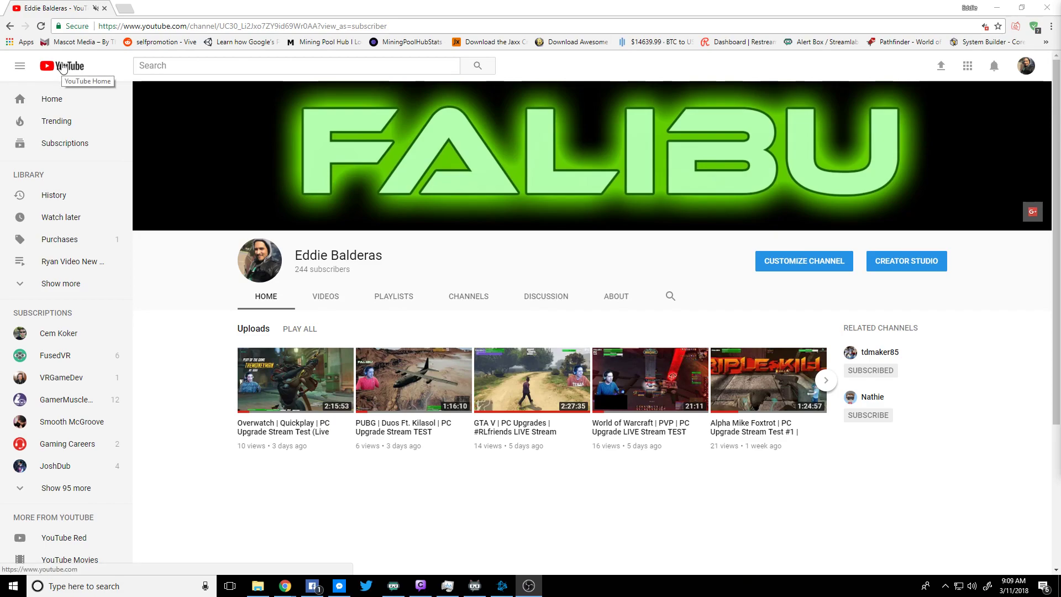
Go to the YouTube home page via the logo at top left.
click(62, 66)
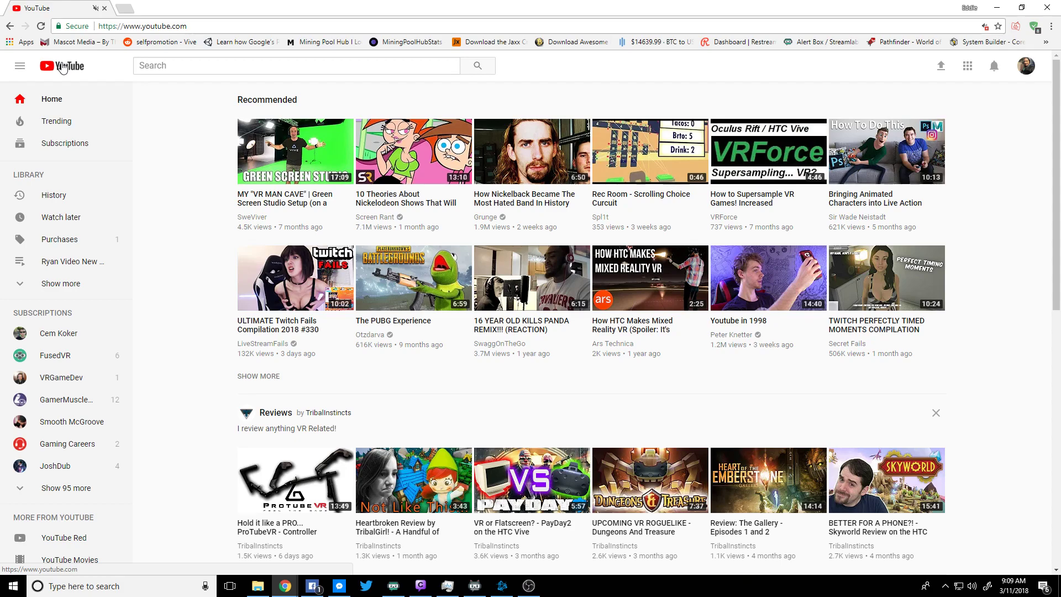
mouse_move(796, 59)
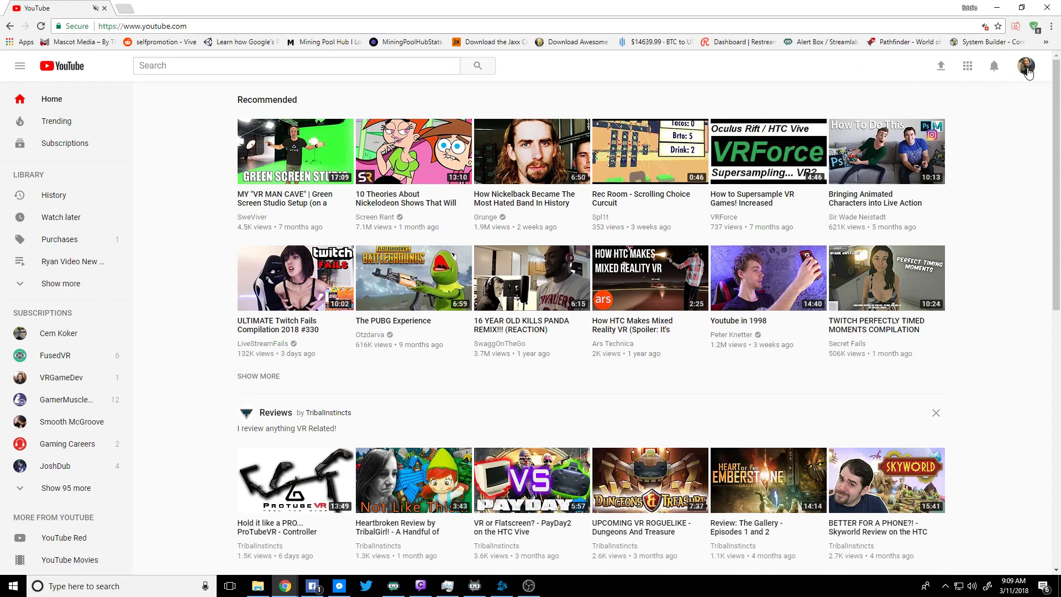
Enter Creator Studio from the account menu and reach Video Manager's list of uploads.
click(1028, 66)
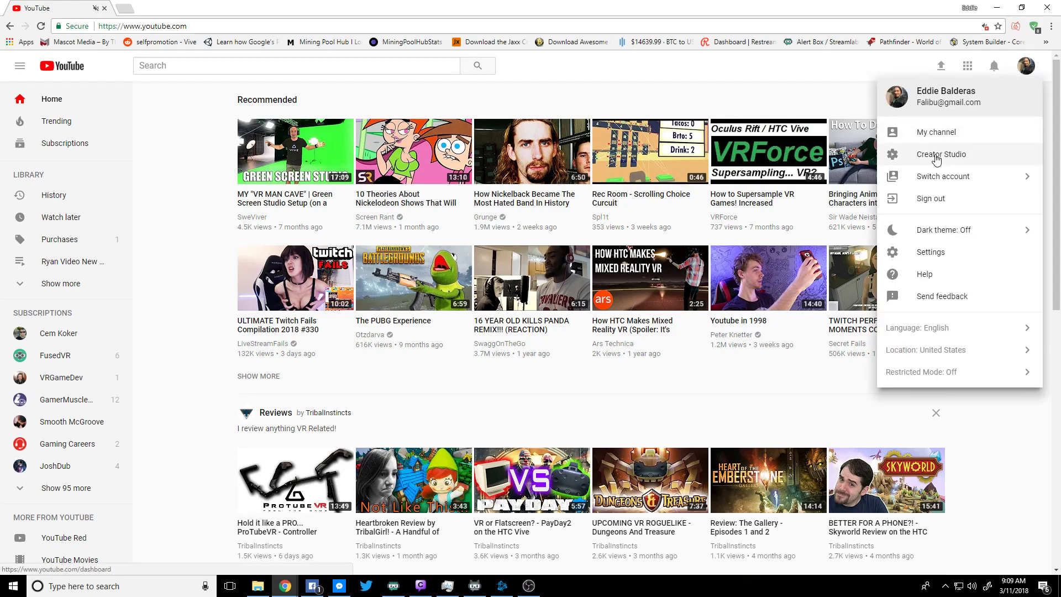
click(942, 155)
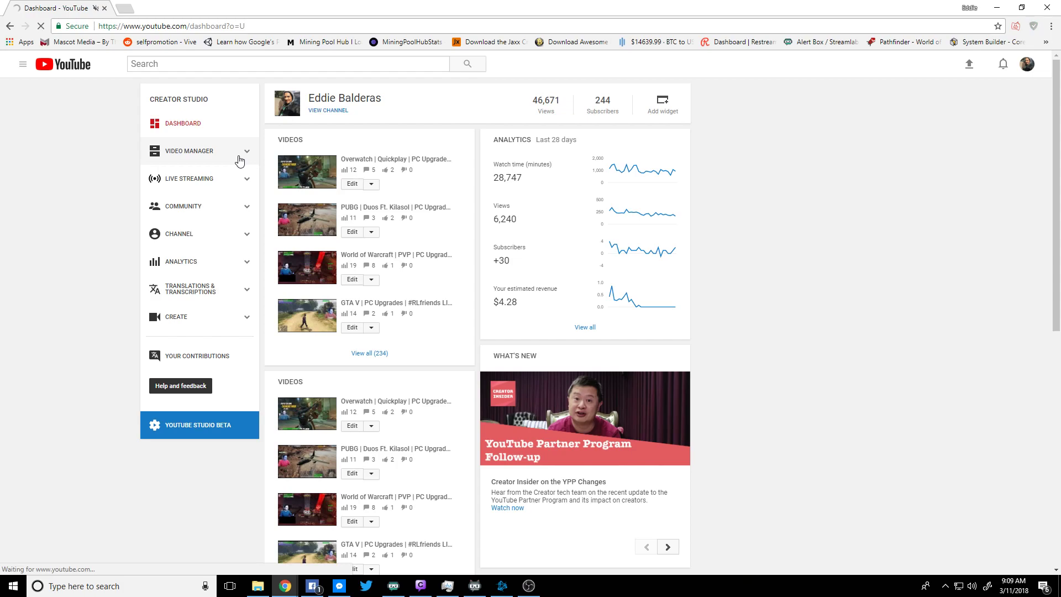
click(189, 150)
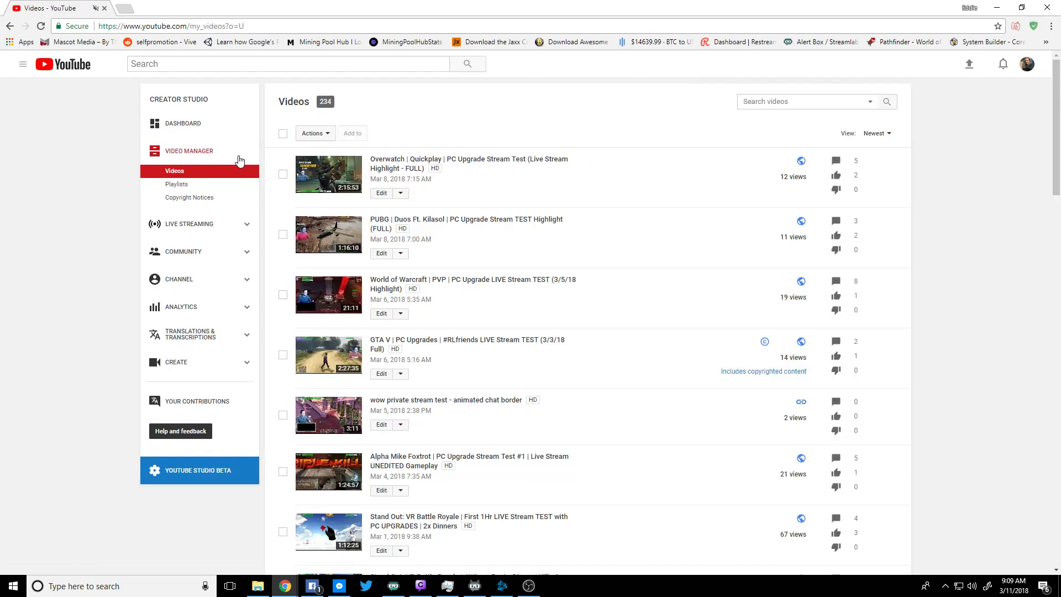
click(177, 184)
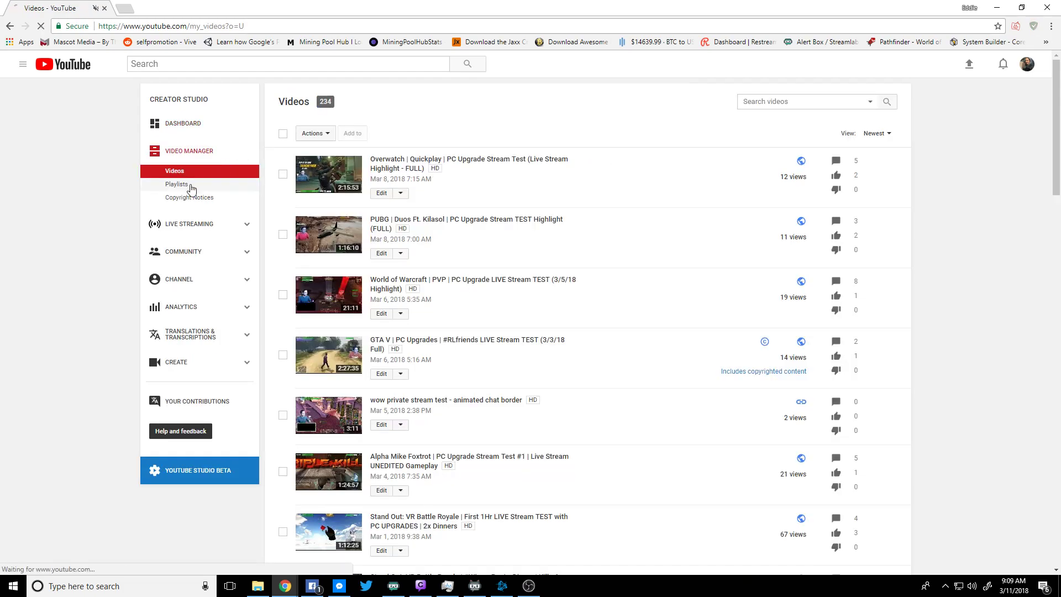
Show the channel's playlists in Creator Studio and scroll down to the last one, Favorites.
click(177, 183)
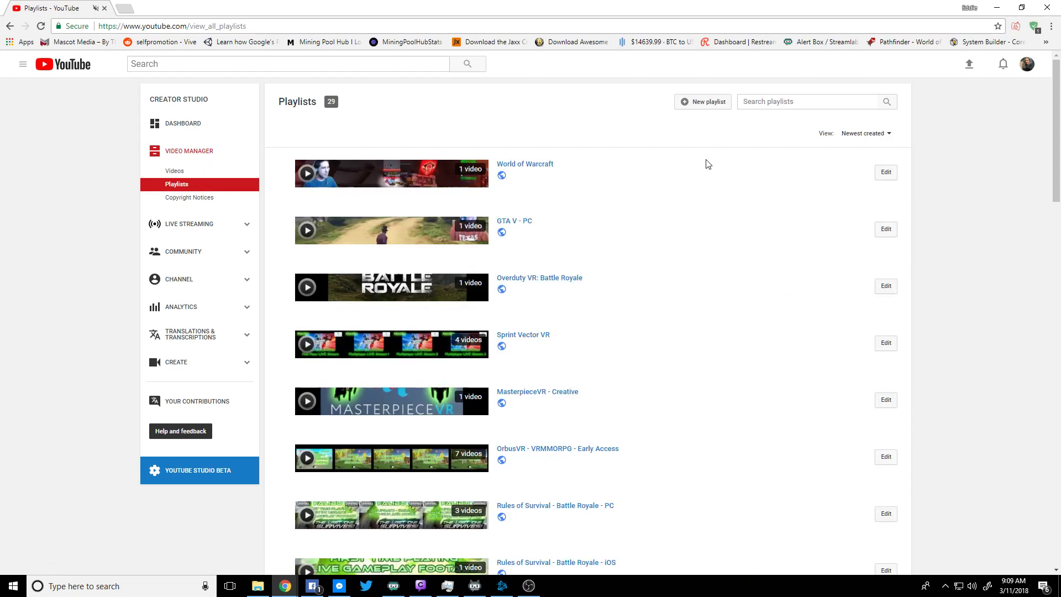
mouse_move(856, 170)
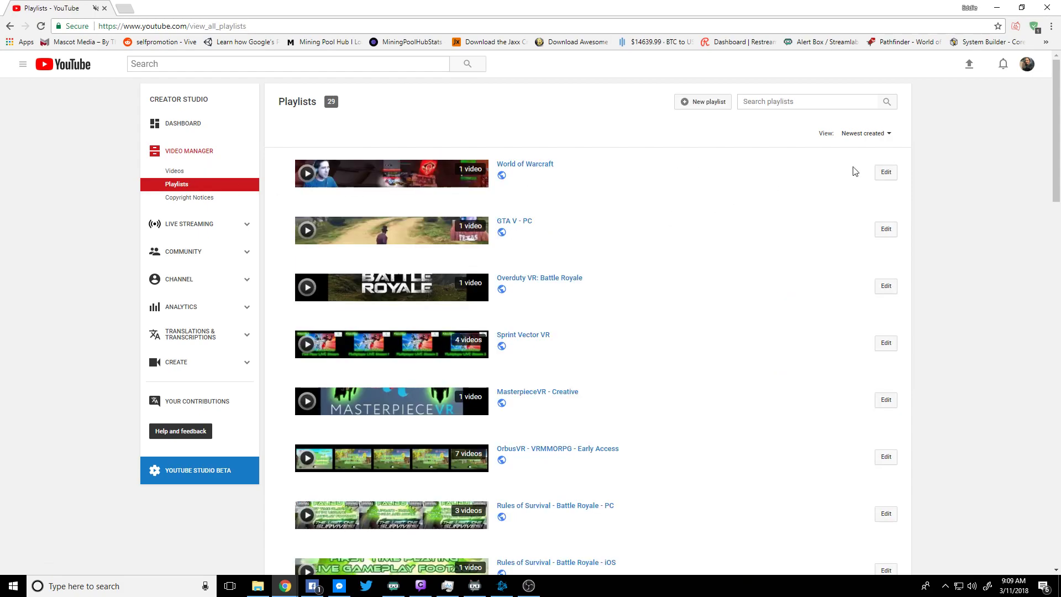
mouse_move(770, 242)
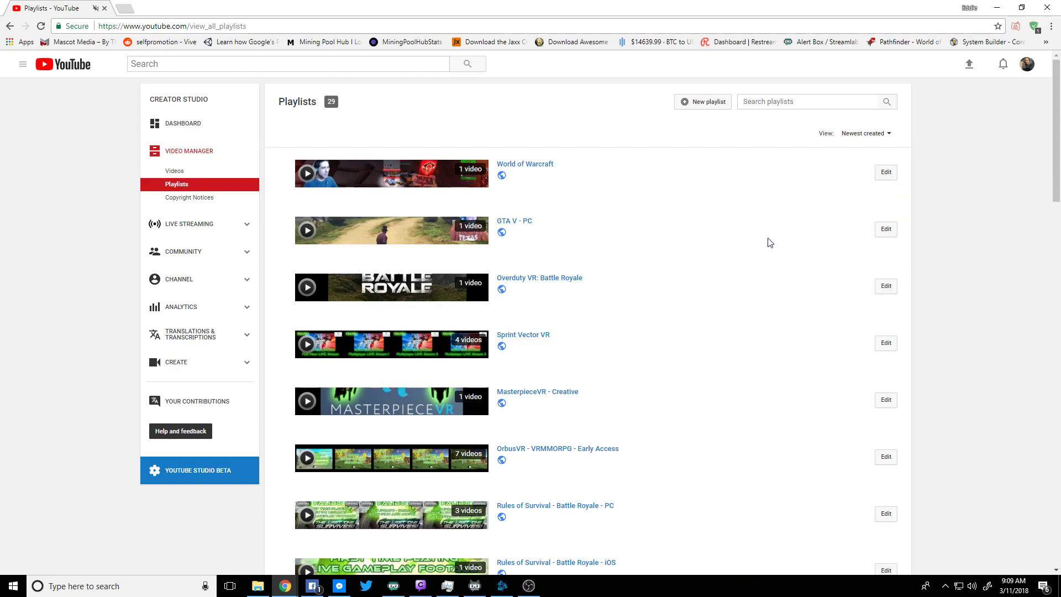
scroll(down, 3)
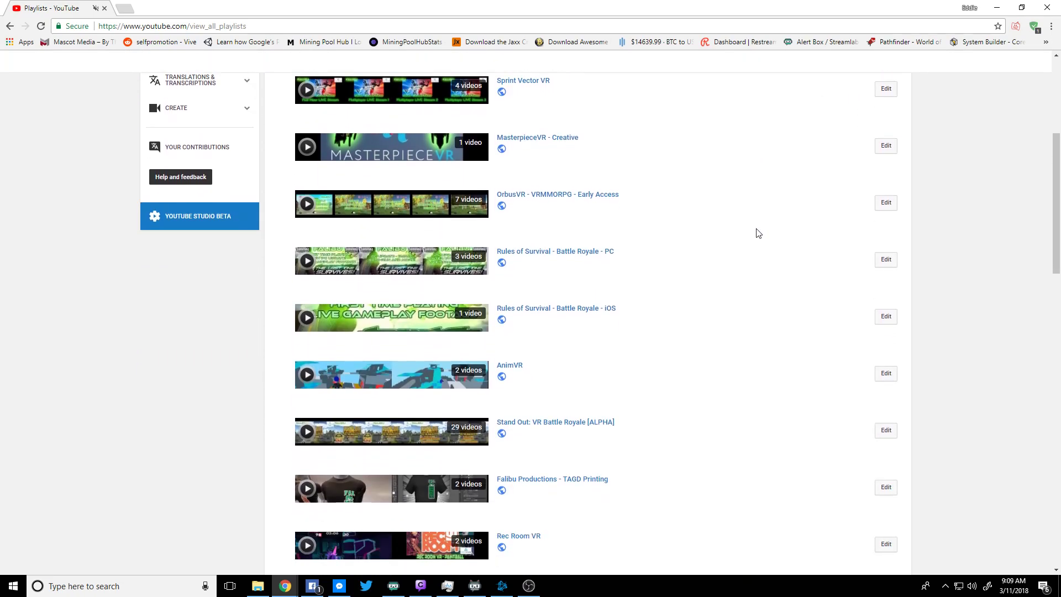
scroll(down, 3)
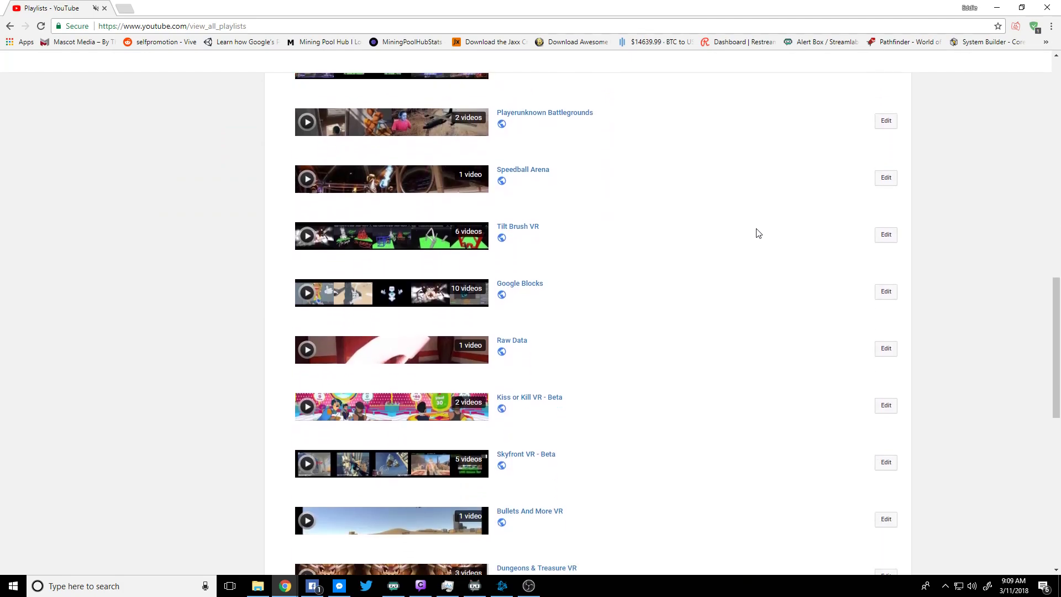
scroll(down, 3)
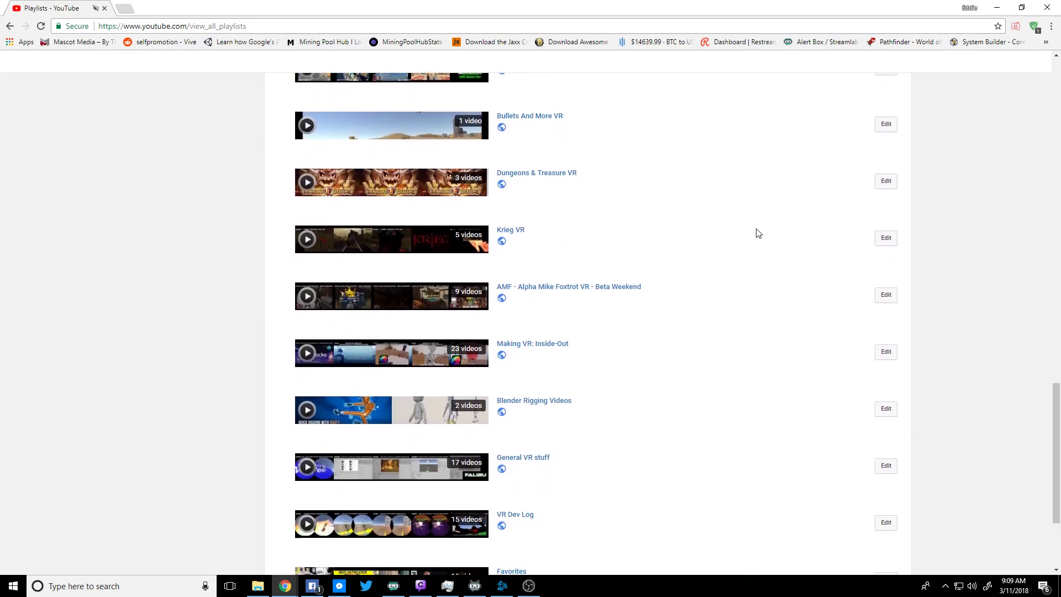
scroll(down, 3)
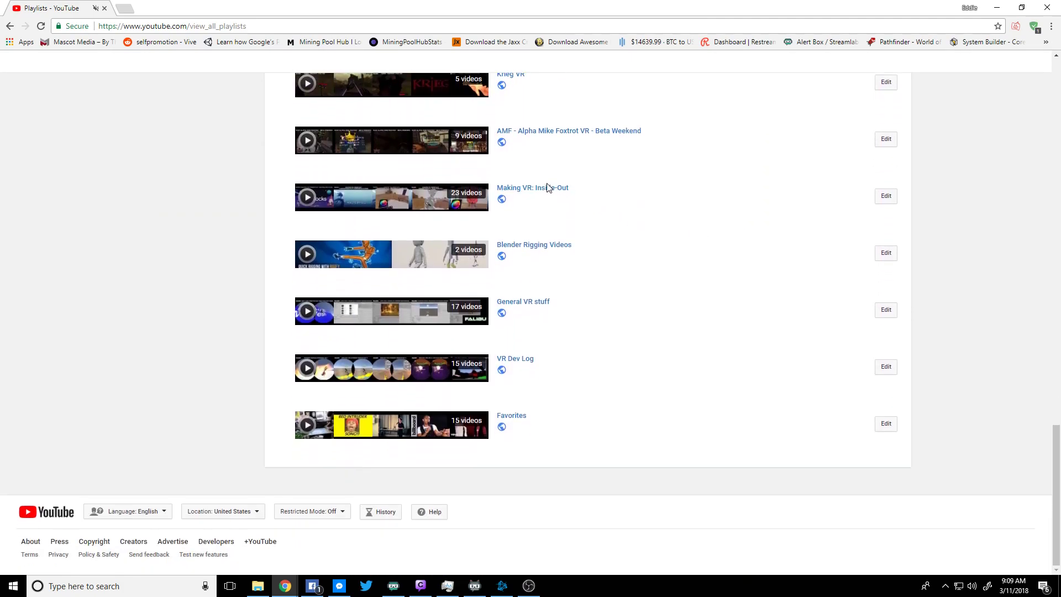
mouse_move(888, 198)
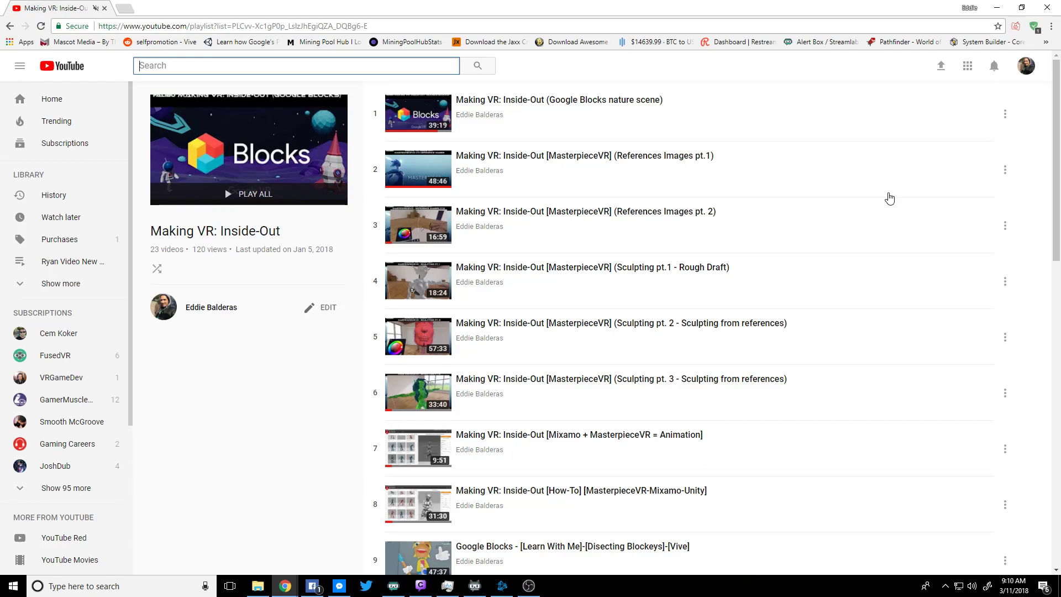
mouse_move(357, 321)
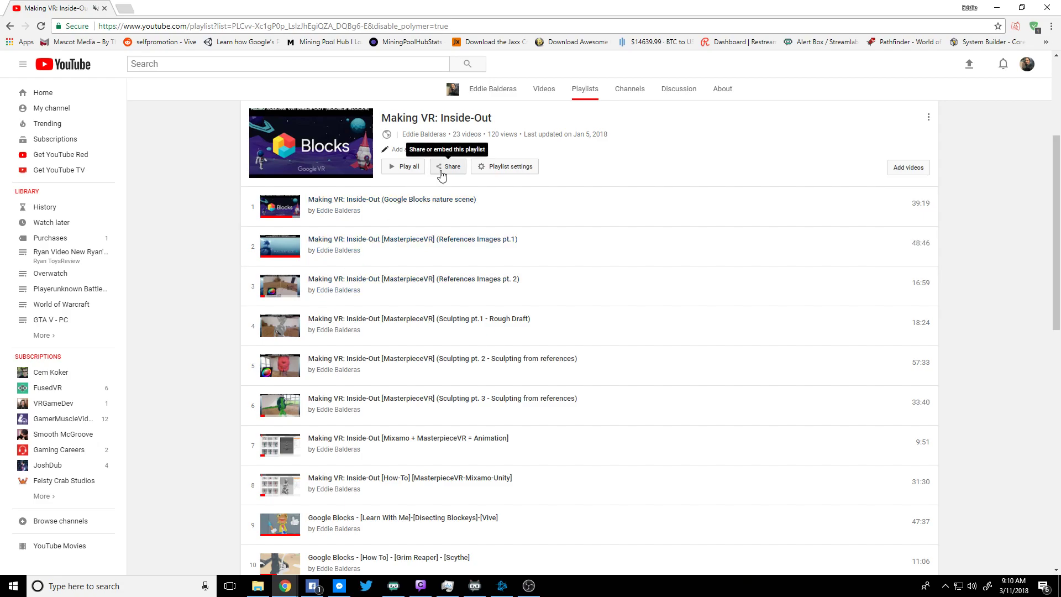
Reach the Making VR: Inside-Out playlist's edit page with its 23 videos.
click(449, 166)
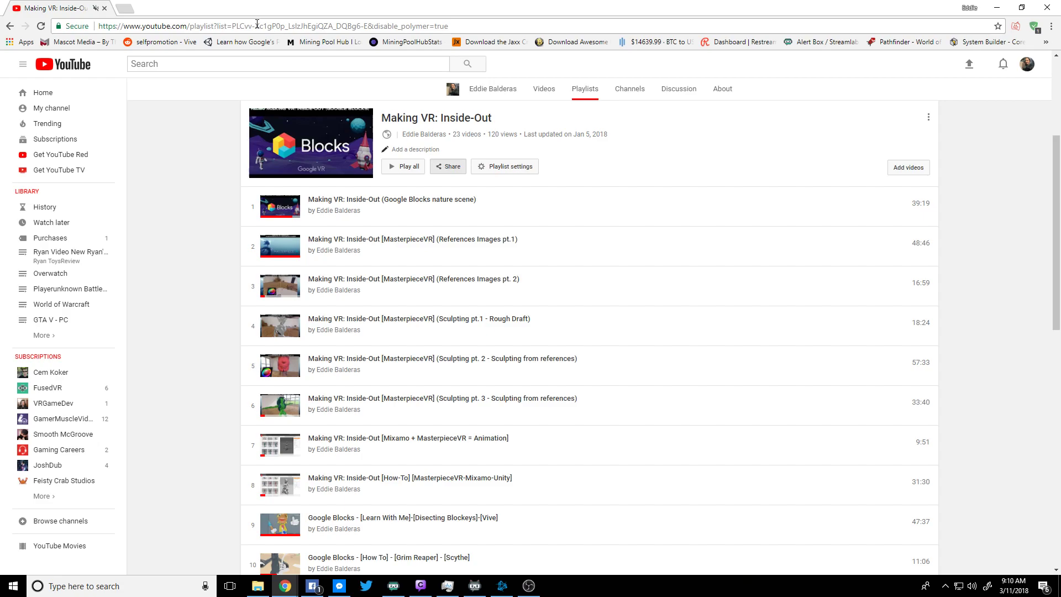
Show and then close the playlist's Share panel, then head back to the YouTube home page.
click(449, 166)
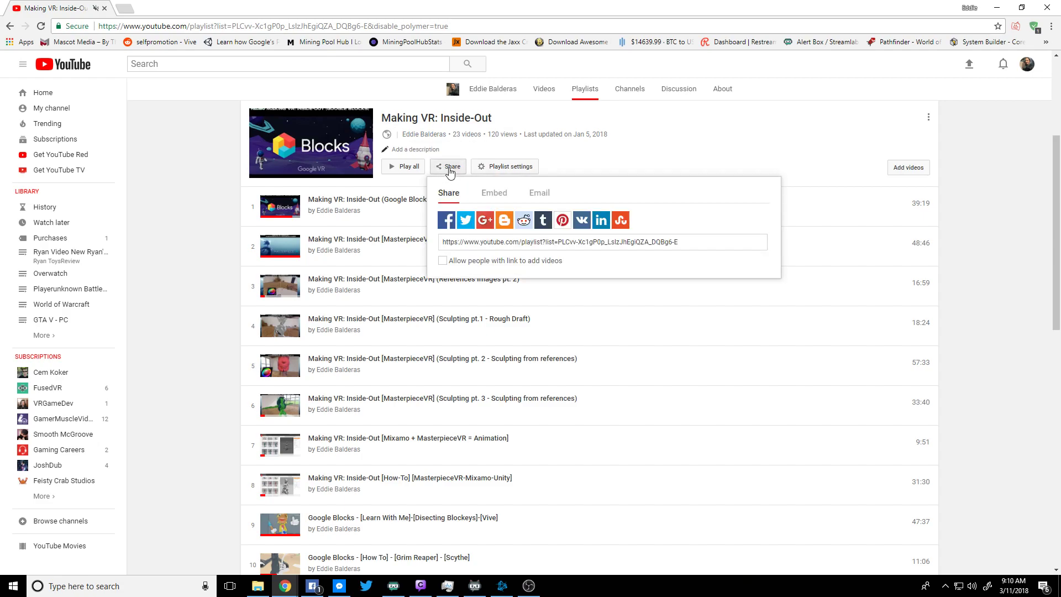
mouse_move(446, 224)
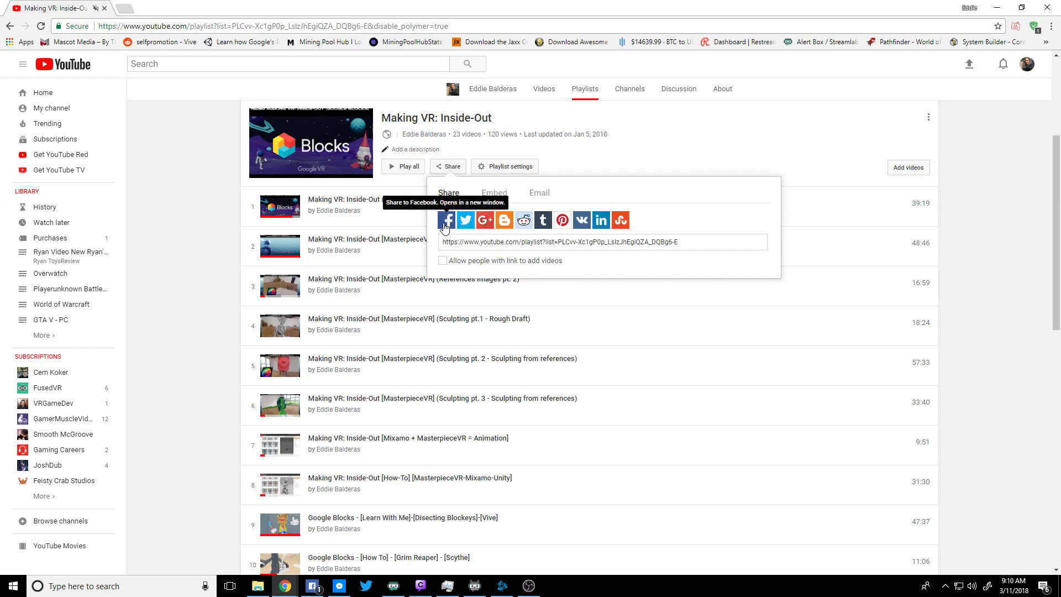
mouse_move(484, 223)
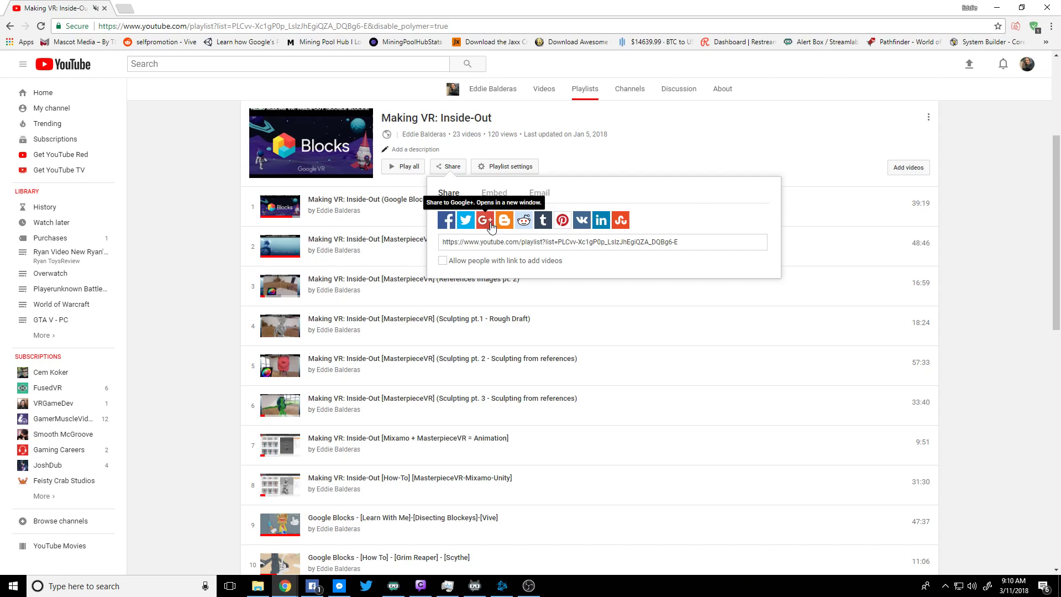
mouse_move(539, 227)
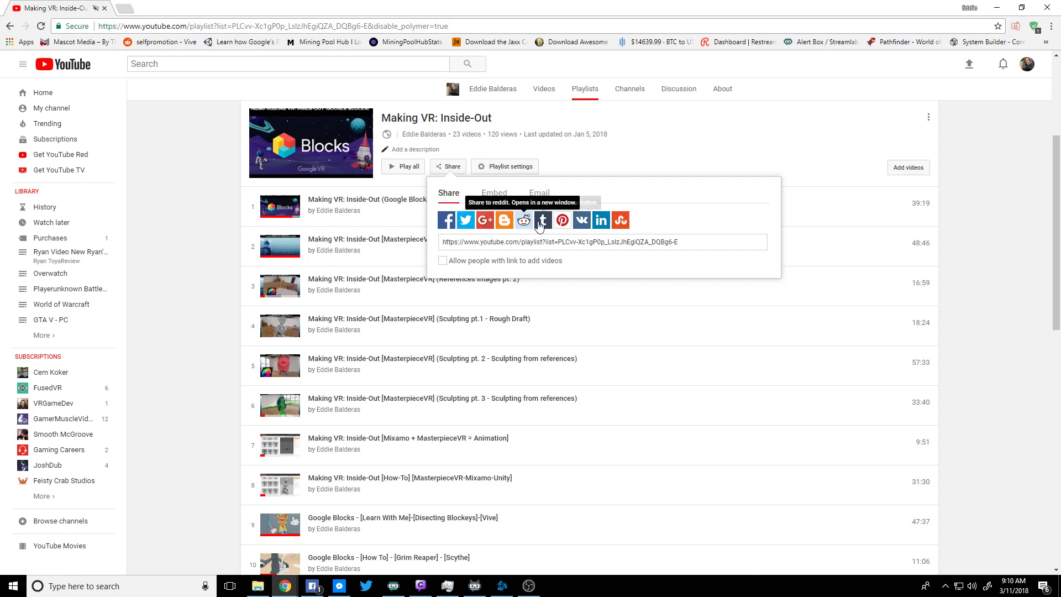
mouse_move(620, 220)
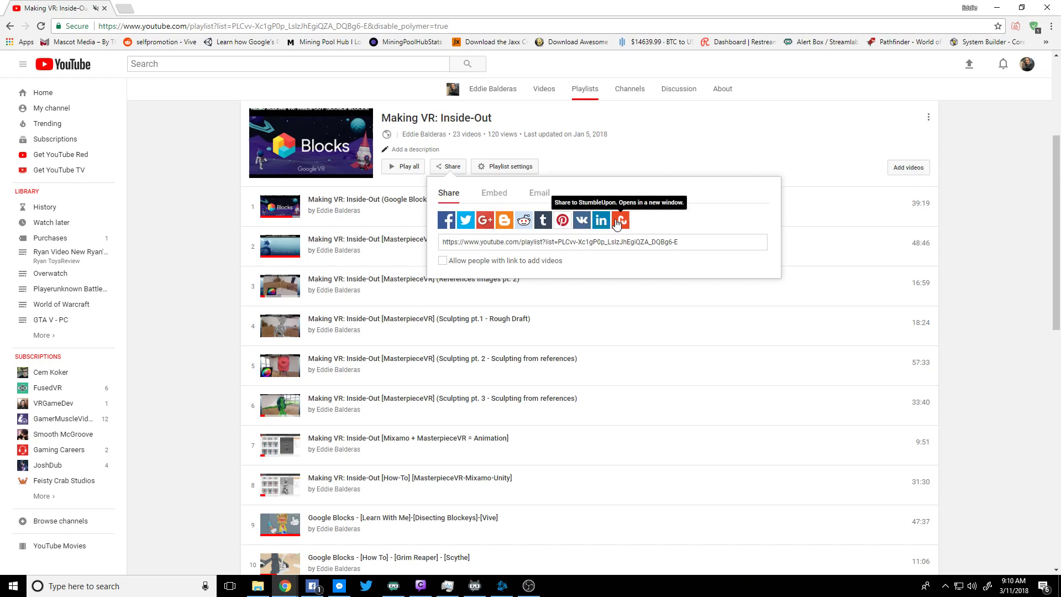
mouse_move(462, 170)
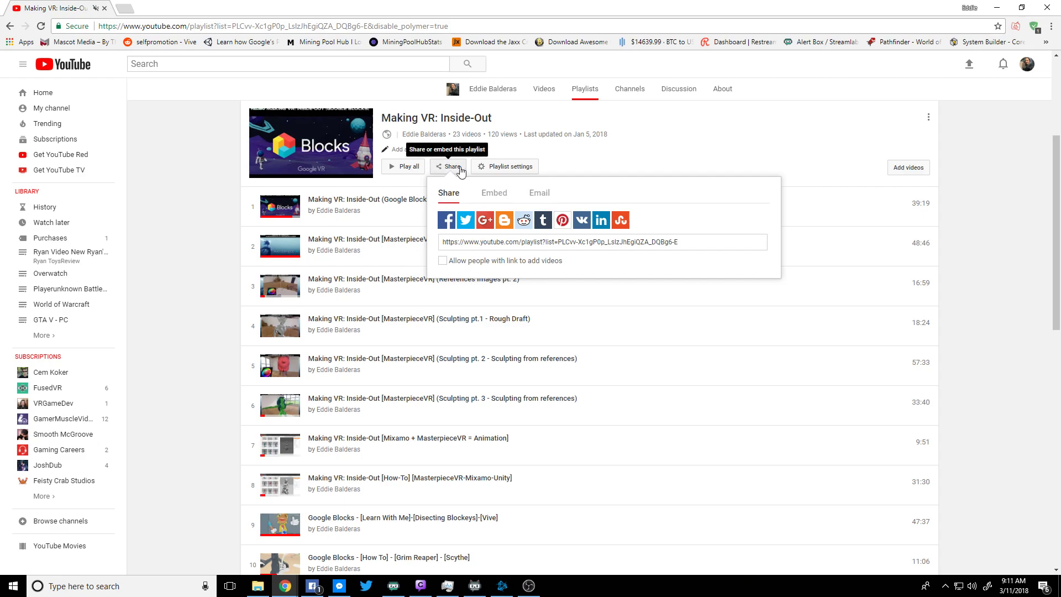
click(610, 165)
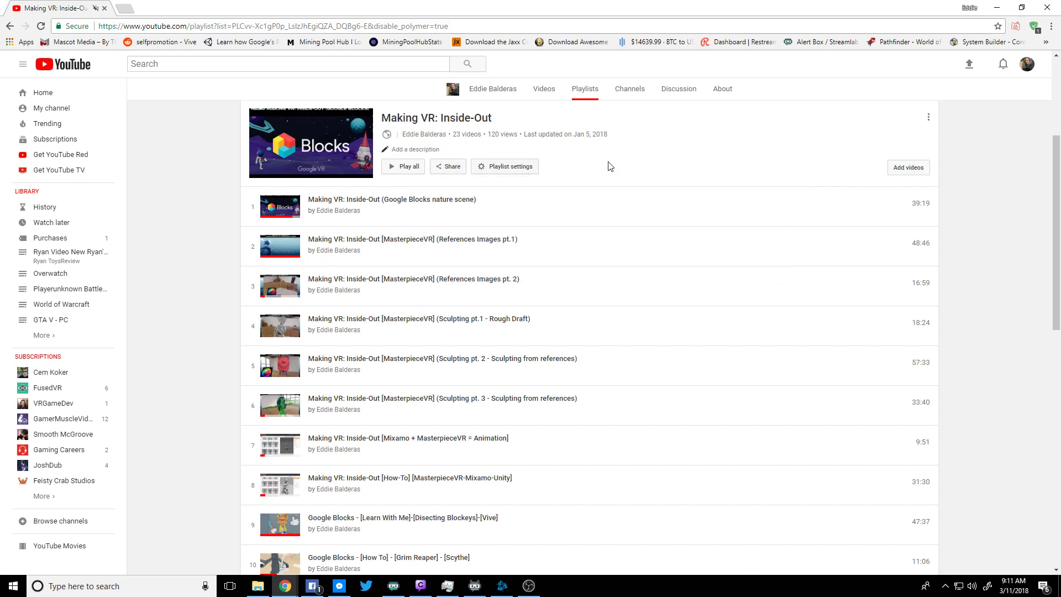
click(1028, 64)
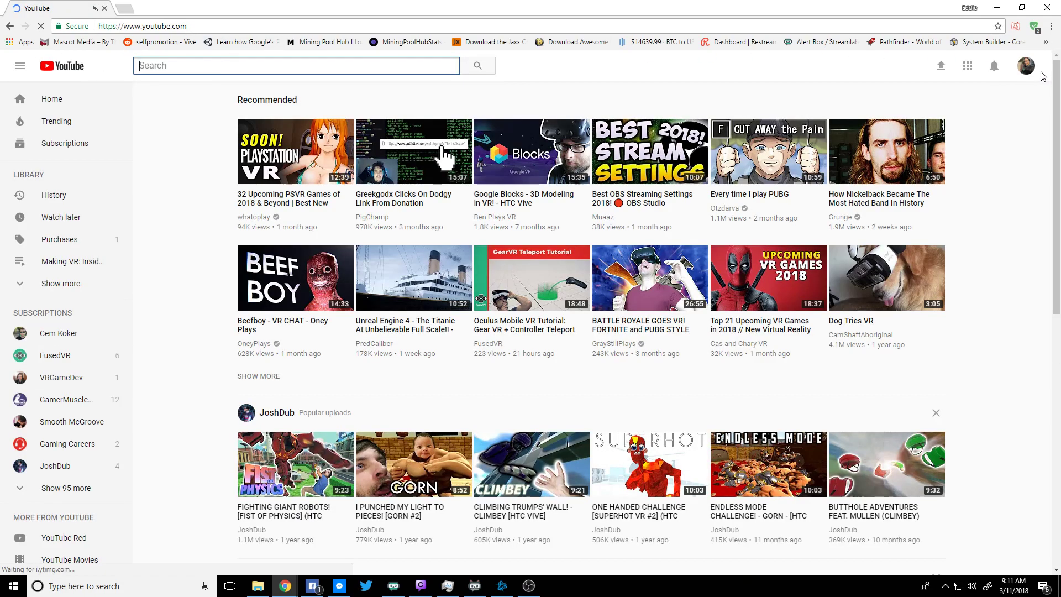
Go to My channel from the account menu and switch to its Playlists tab.
click(1033, 67)
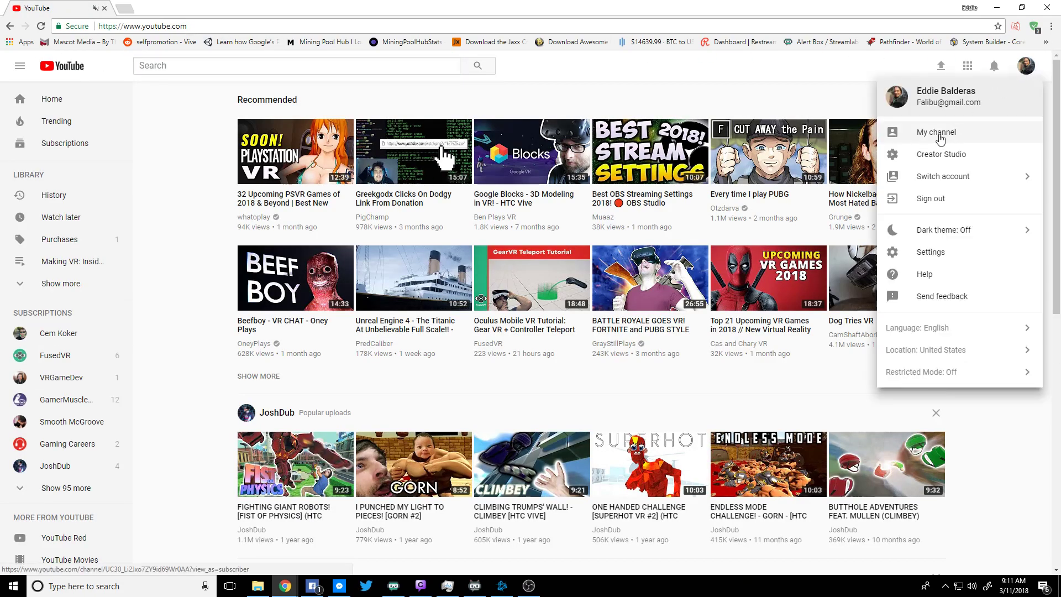
click(936, 132)
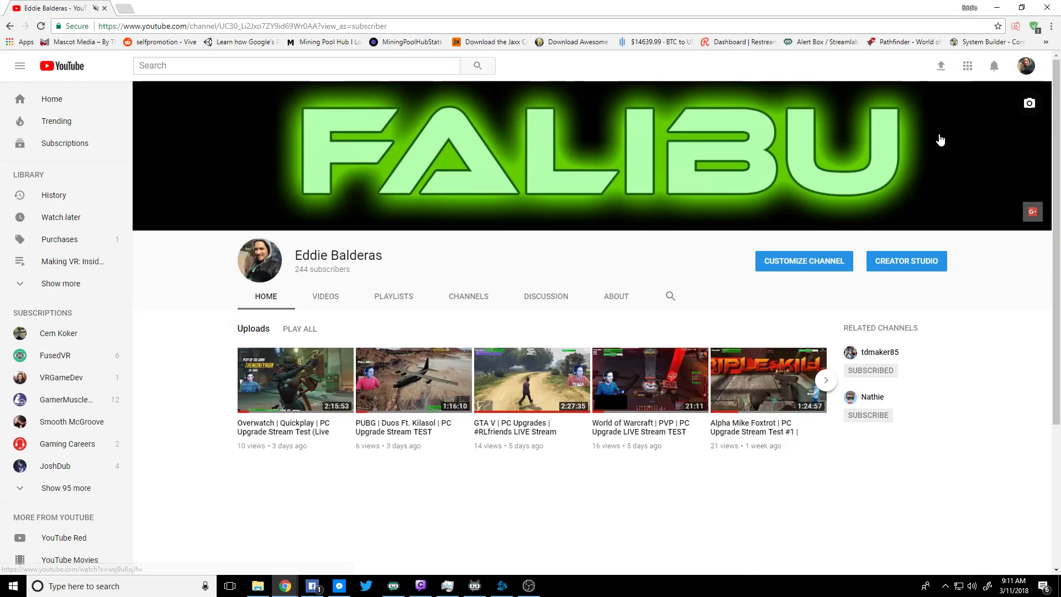
click(1025, 66)
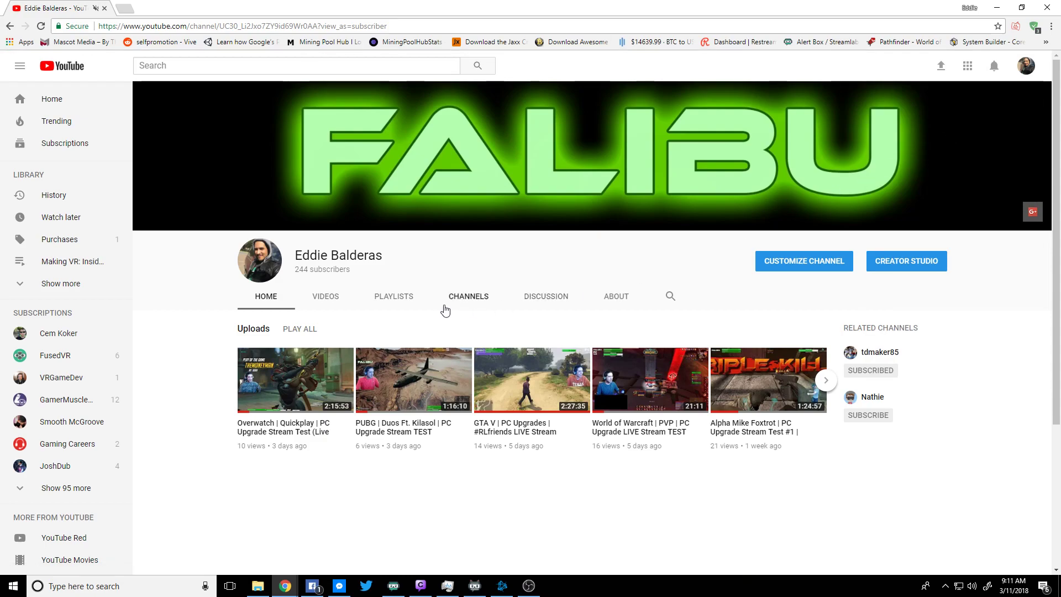
click(393, 296)
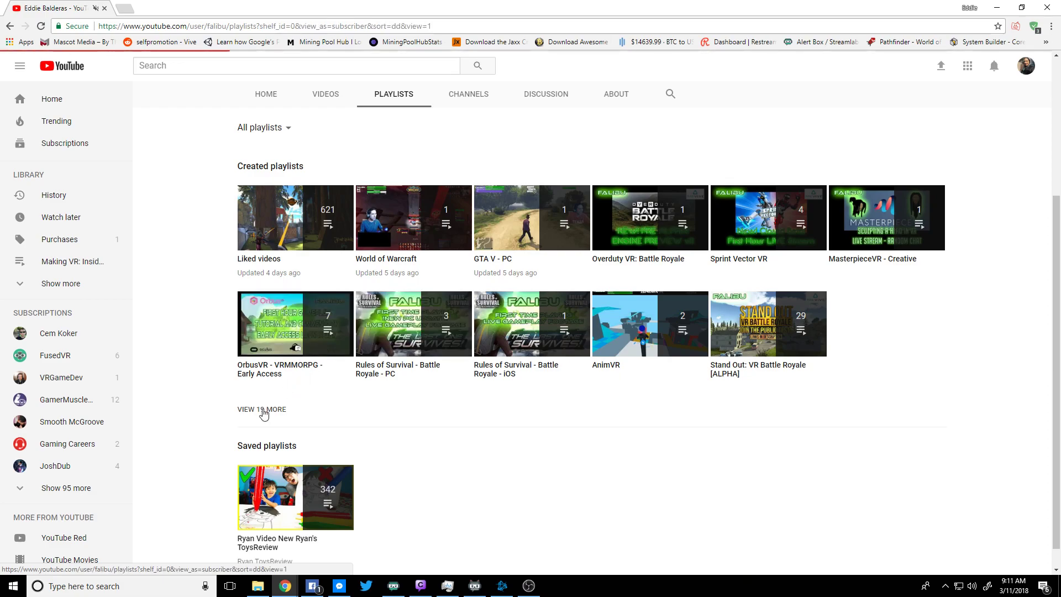
Expand View 19 more to show every created playlist, World of Warcraft through Favorites.
click(263, 409)
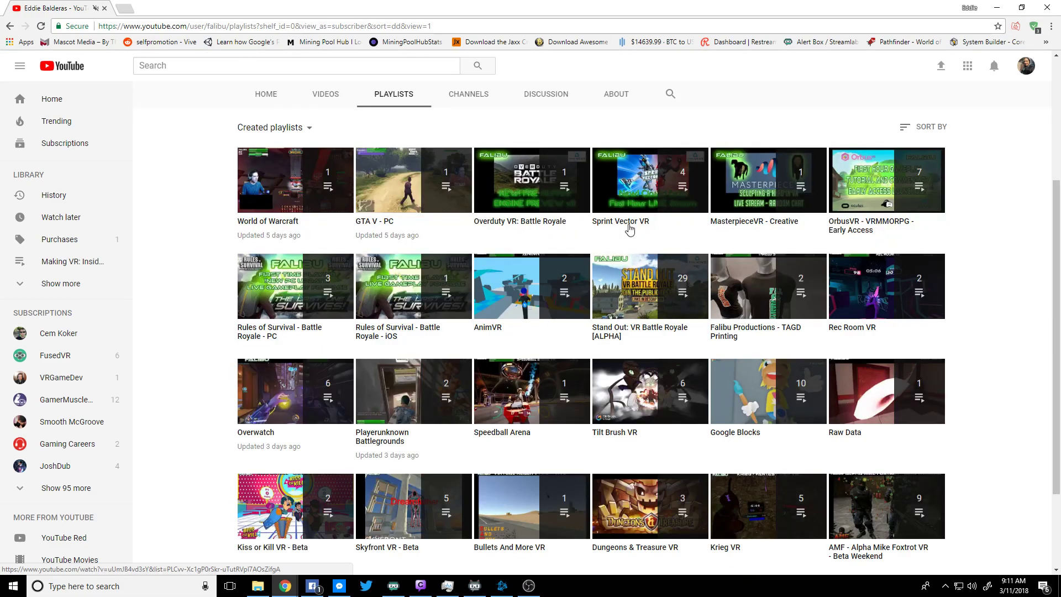
scroll(down, 3)
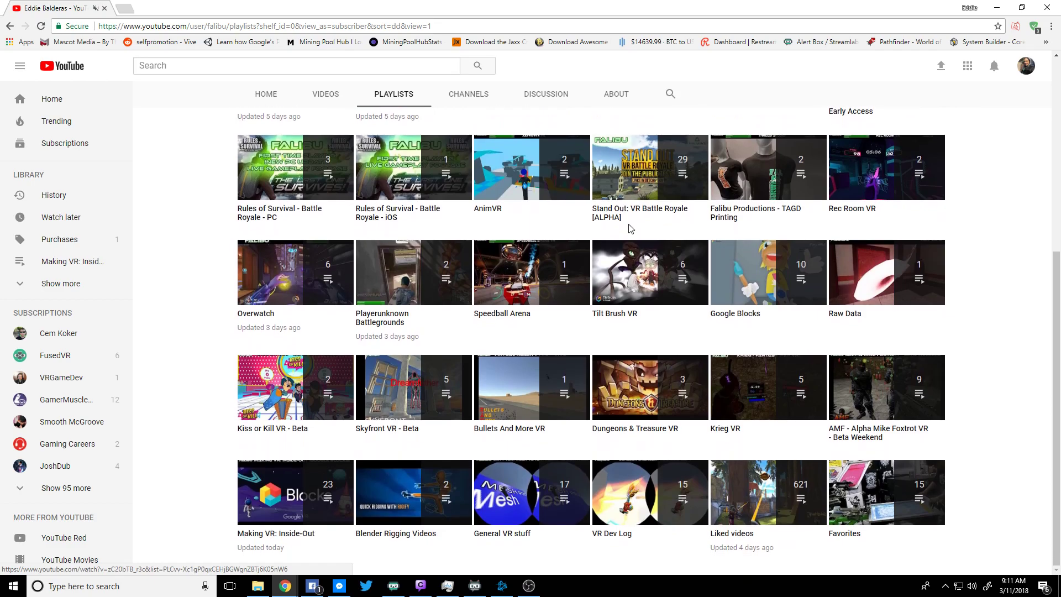
mouse_move(761, 406)
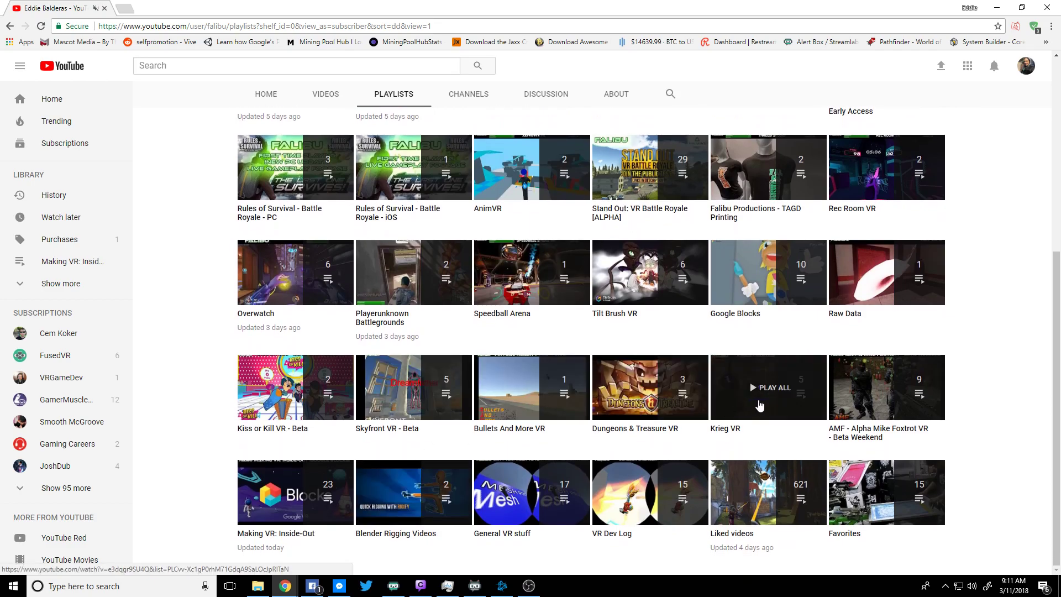
mouse_move(717, 257)
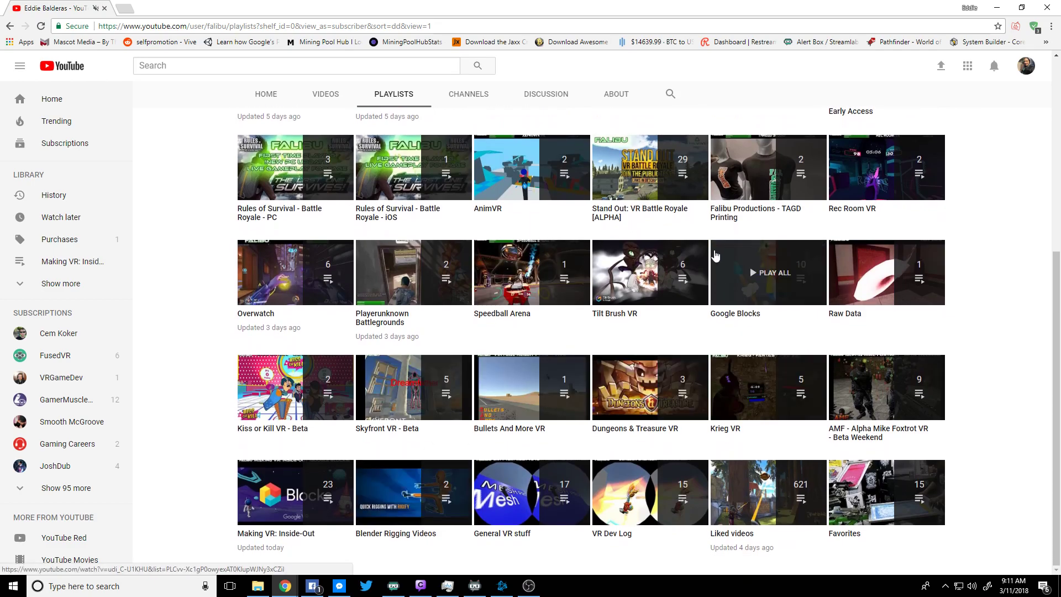
scroll(up, 3)
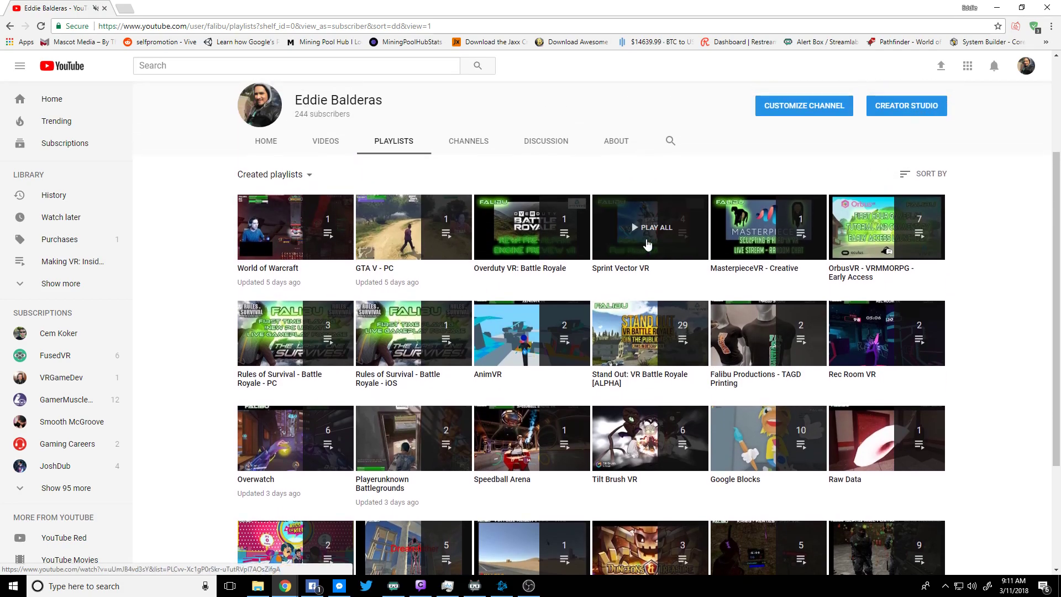
Play the OrbusVR - VRMMORPG - Early Access playlist and jump to Runemage Tips (Intermediate).
click(887, 227)
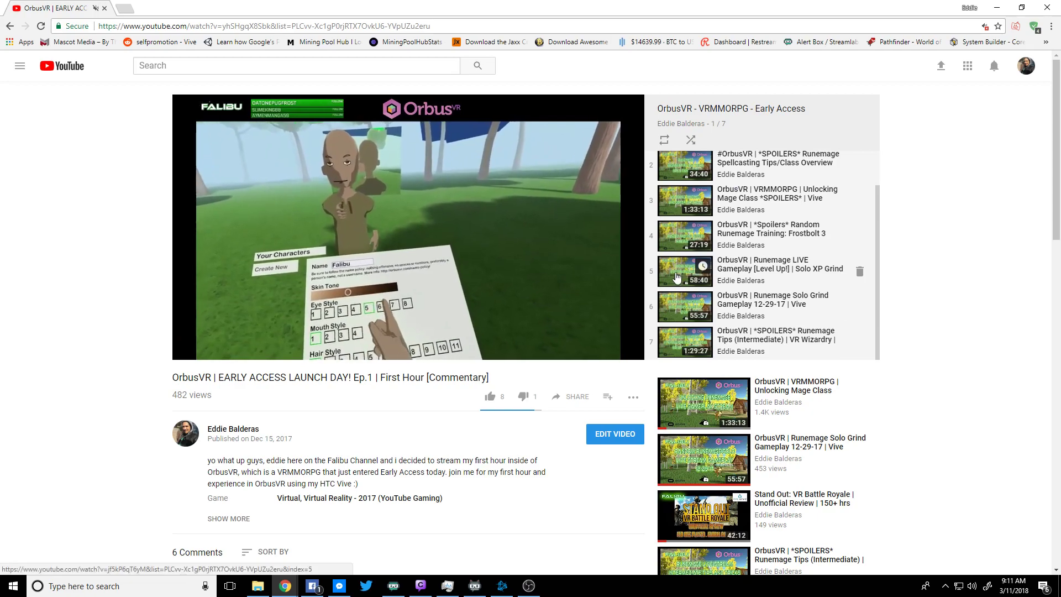
click(685, 271)
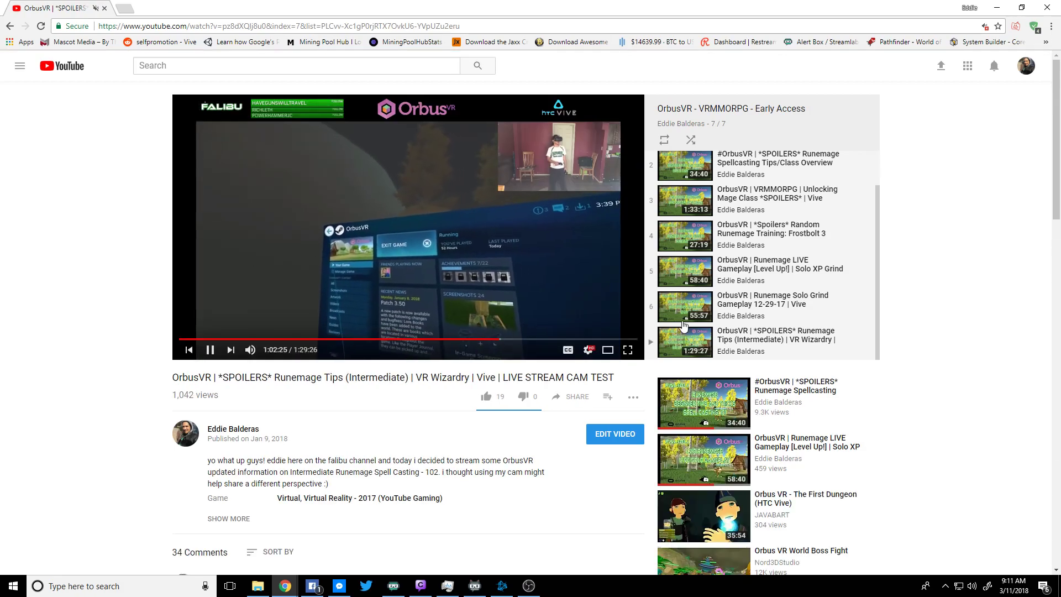
mouse_move(671, 347)
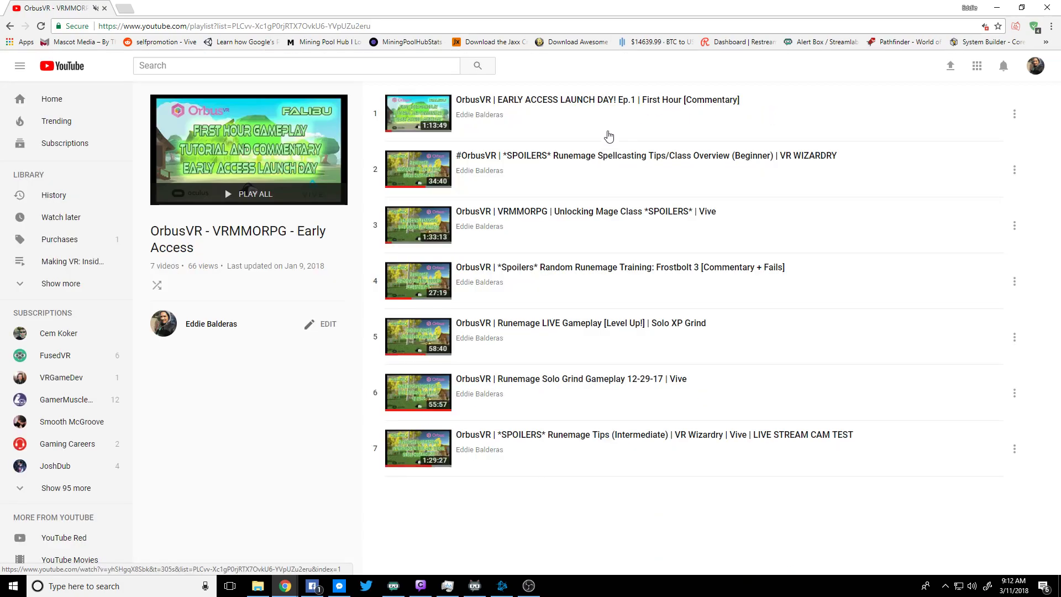
mouse_move(329, 326)
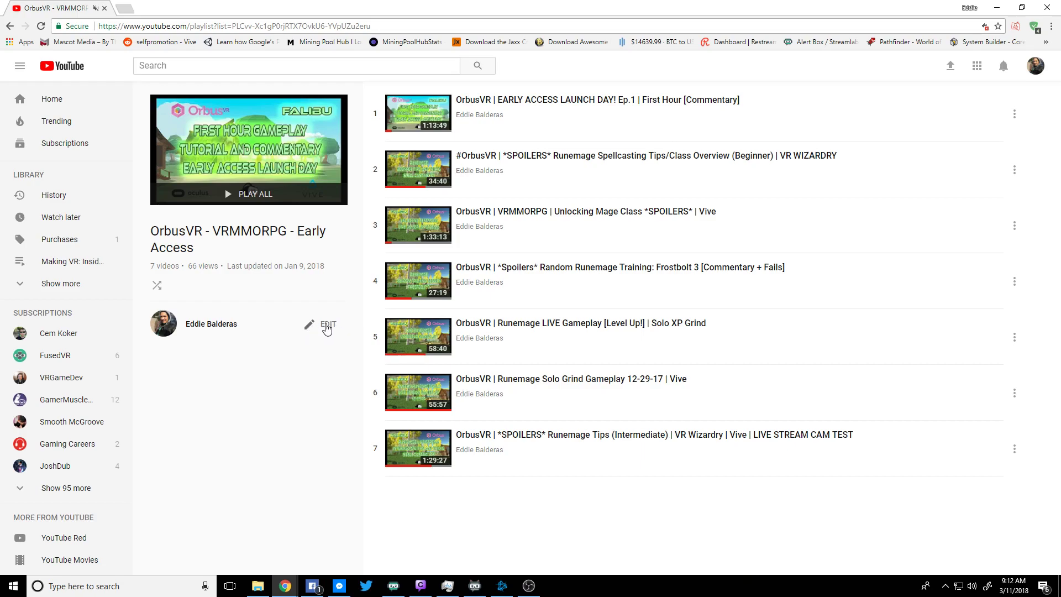
Reach the OrbusVR playlist's edit page listing its seven videos via the pencil EDIT link.
click(327, 325)
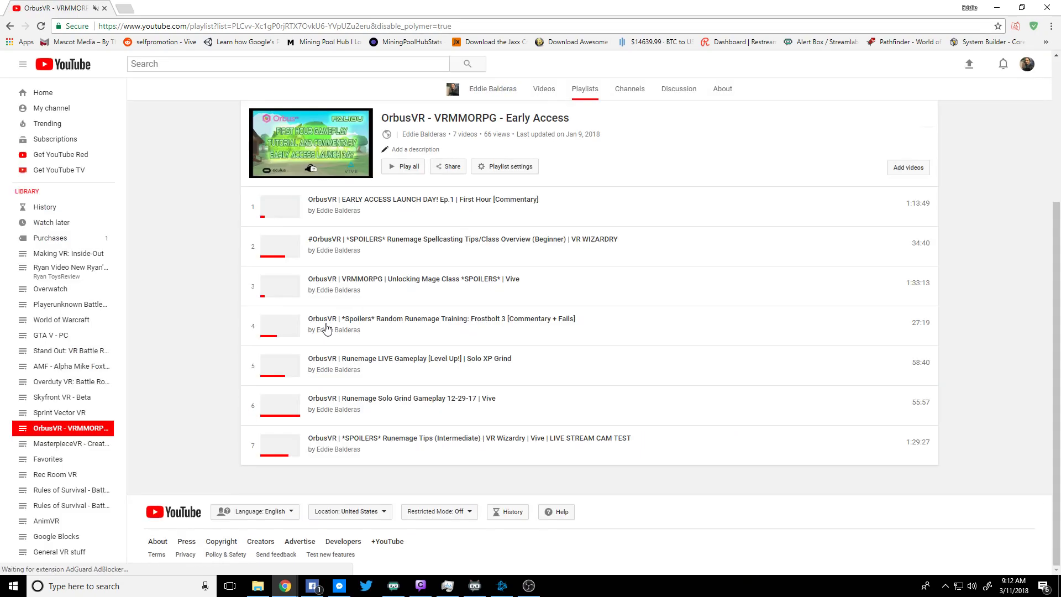